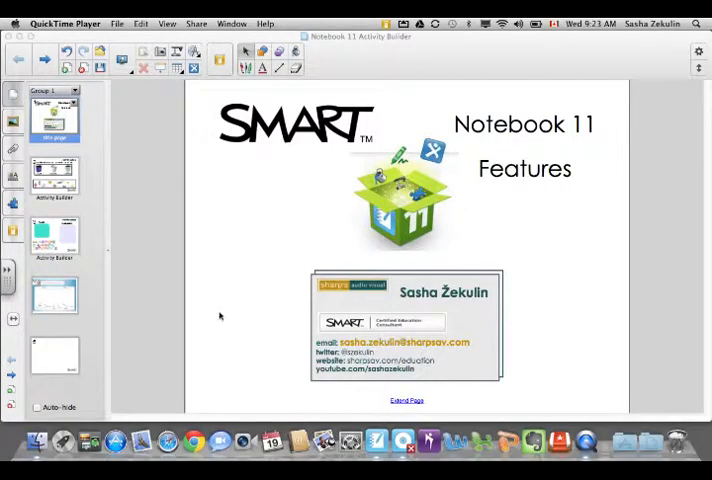
pyautogui.moveTo(160, 348)
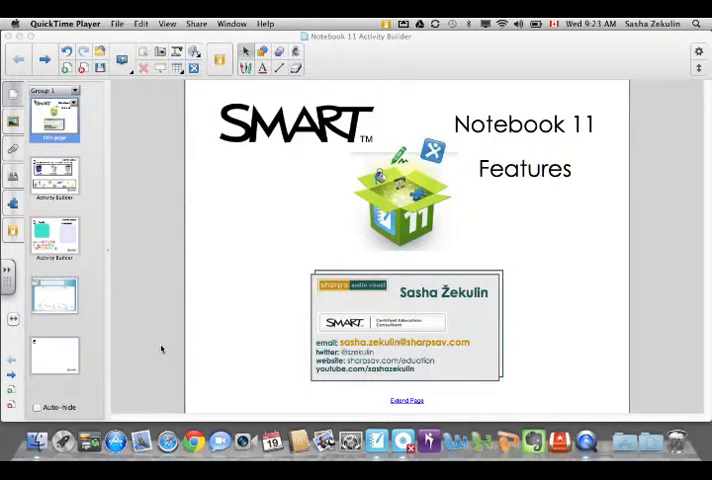
pyautogui.moveTo(210, 348)
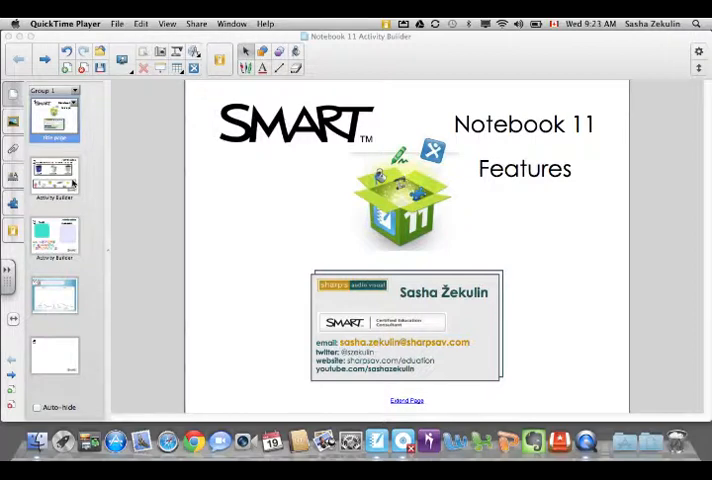
# Switch to the Reduce, Reuse, Recycle sorting activity page from the Page Sorter.
pyautogui.click(54, 178)
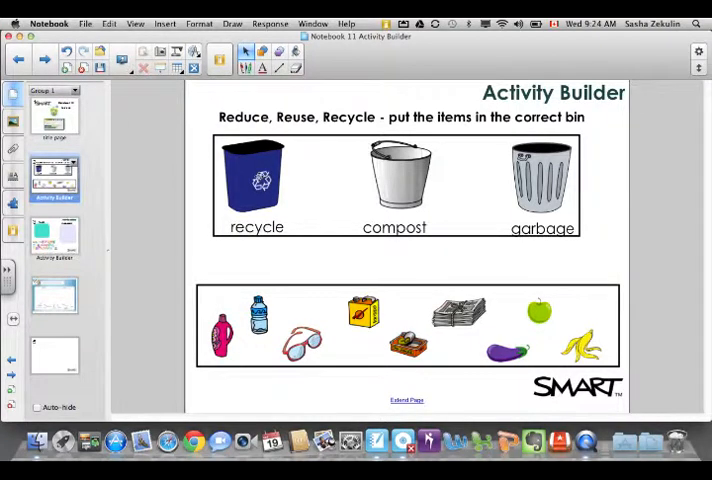
# Sort the water bottle, goggles, yellow box and apple into their recycle, compost or garbage bins.
pyautogui.click(400, 180)
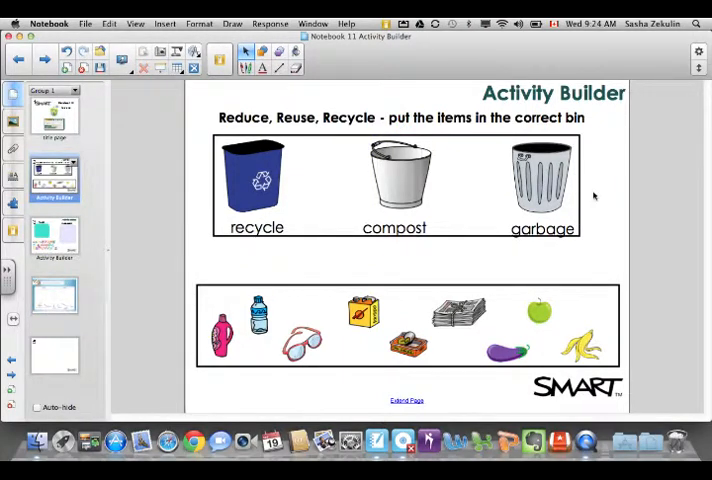
pyautogui.moveTo(448, 208)
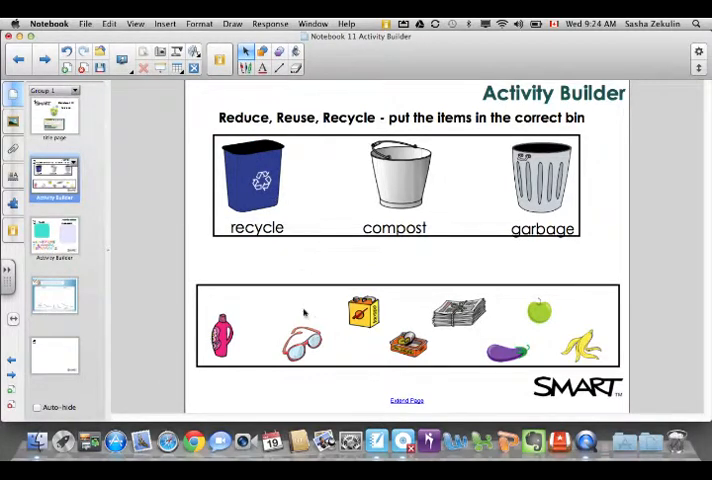
pyautogui.moveTo(300, 344); pyautogui.dragTo(256, 180)
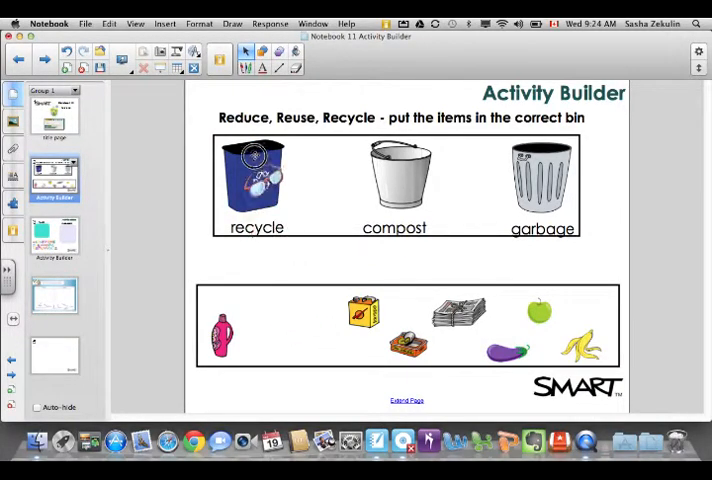
pyautogui.moveTo(256, 180); pyautogui.dragTo(304, 340)
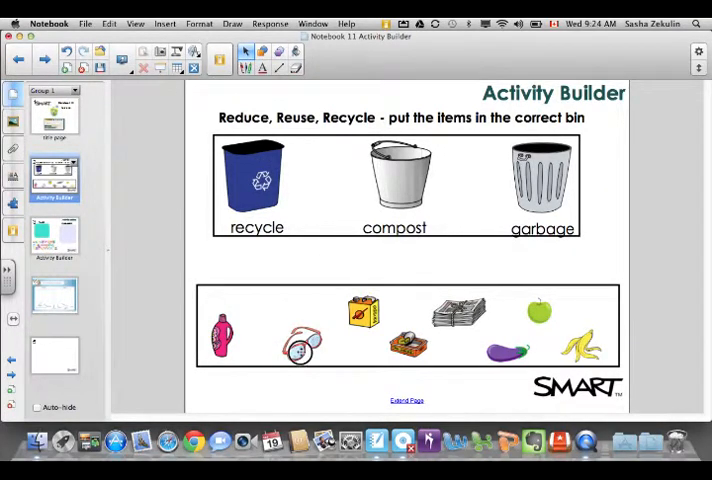
pyautogui.moveTo(300, 344); pyautogui.dragTo(530, 184)
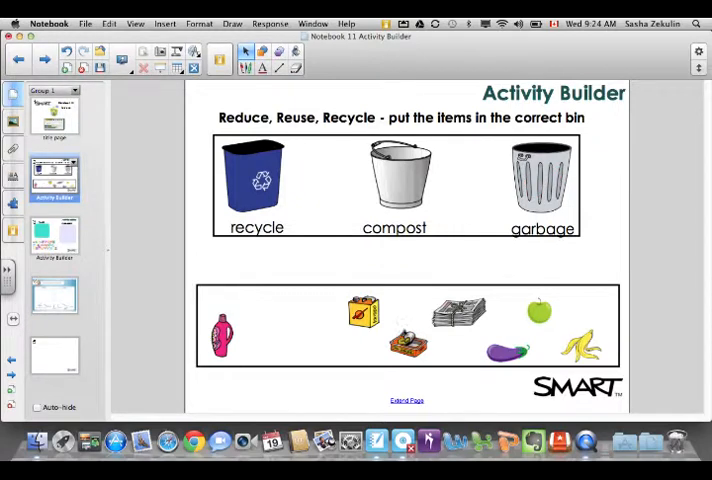
pyautogui.moveTo(356, 316); pyautogui.dragTo(350, 250)
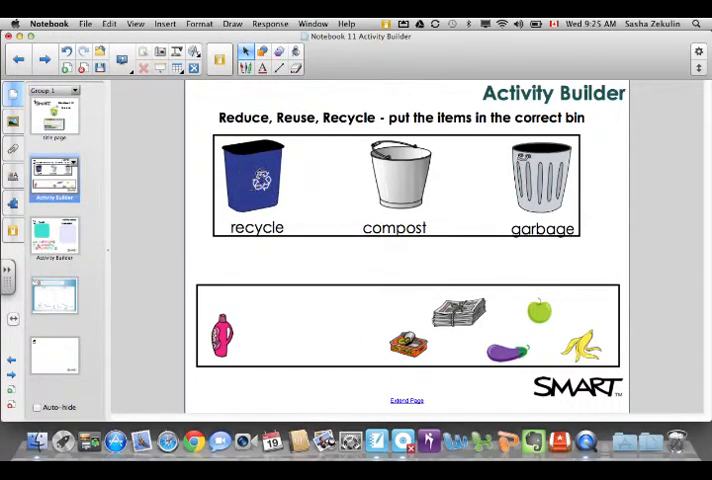
pyautogui.moveTo(538, 310); pyautogui.dragTo(446, 218)
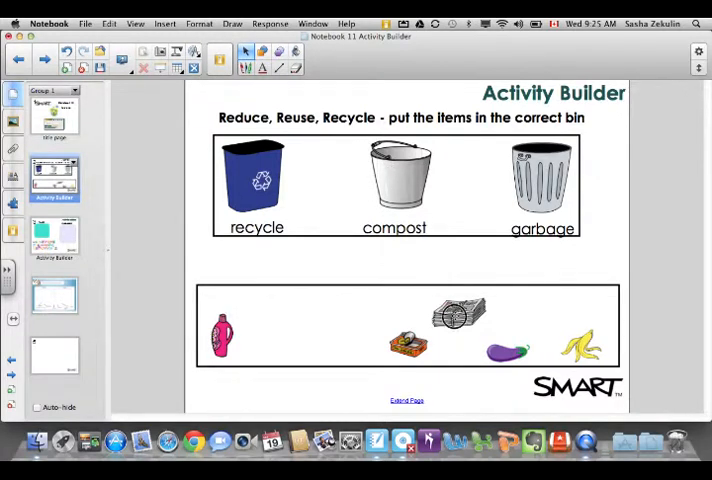
# Sort the metal stack, pink bottle, brown box, eggplant and banana peel, emptying the tray.
pyautogui.moveTo(460, 316); pyautogui.dragTo(252, 178)
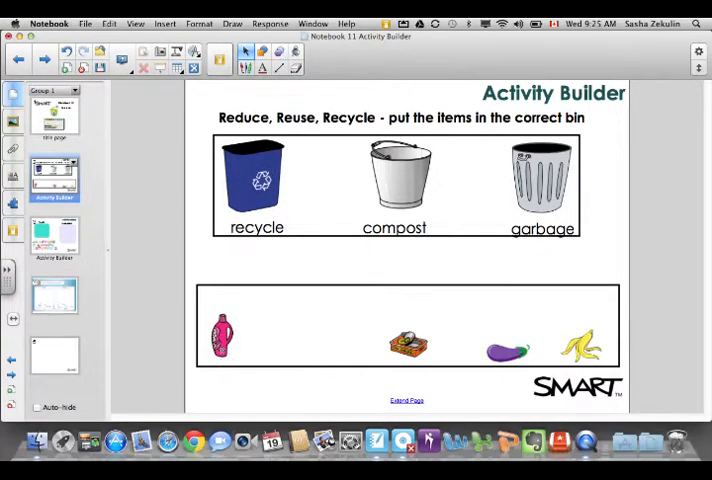
pyautogui.moveTo(222, 336); pyautogui.dragTo(256, 178)
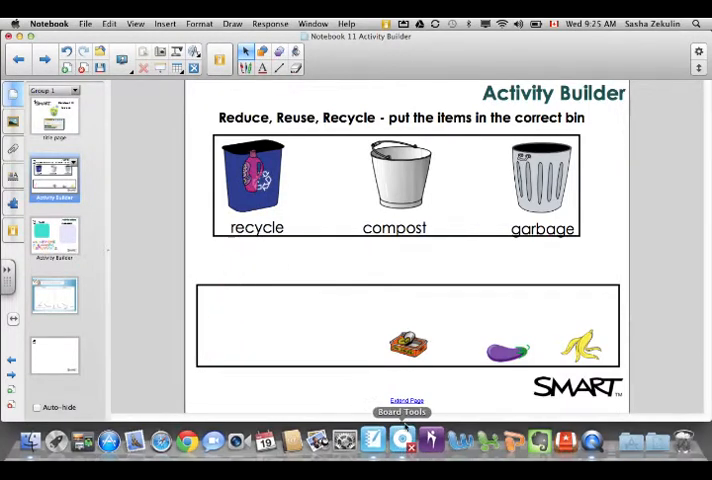
pyautogui.moveTo(408, 344); pyautogui.dragTo(304, 236)
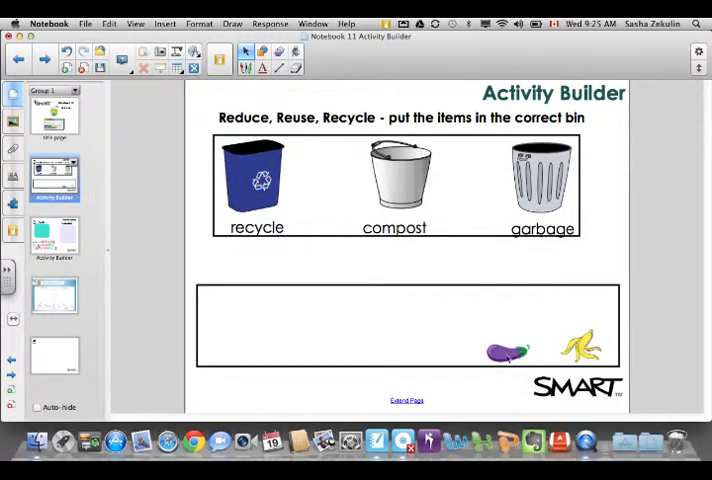
pyautogui.moveTo(504, 350); pyautogui.dragTo(400, 180)
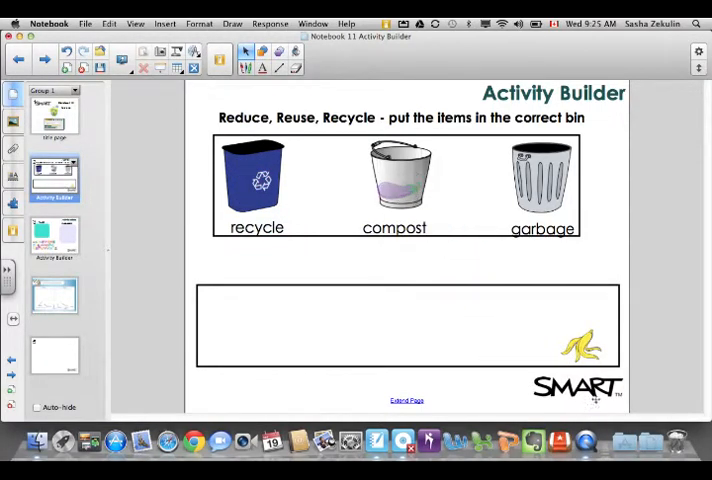
pyautogui.moveTo(584, 350); pyautogui.dragTo(390, 180)
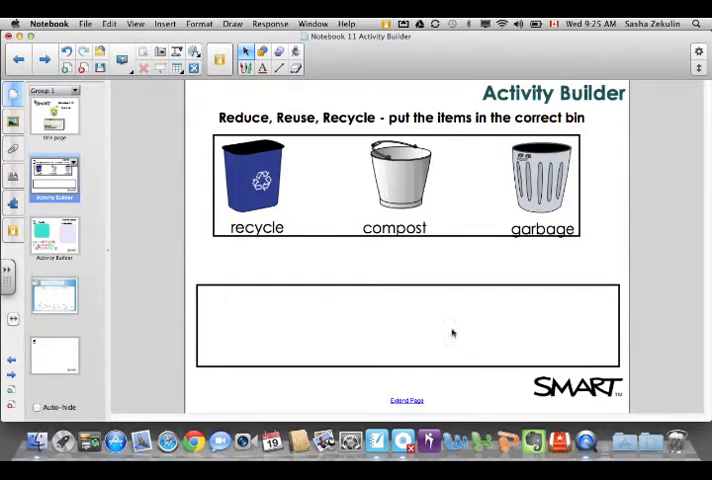
pyautogui.moveTo(272, 286)
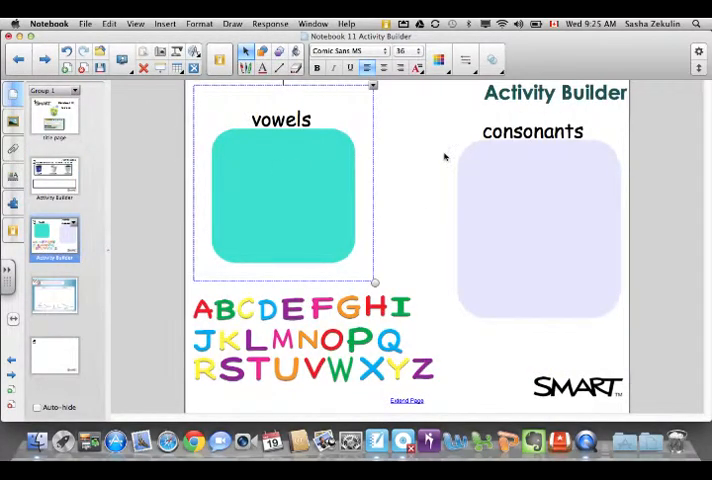
# Drag A and B into the vowels box and C and I into the consonants box.
pyautogui.click(444, 160)
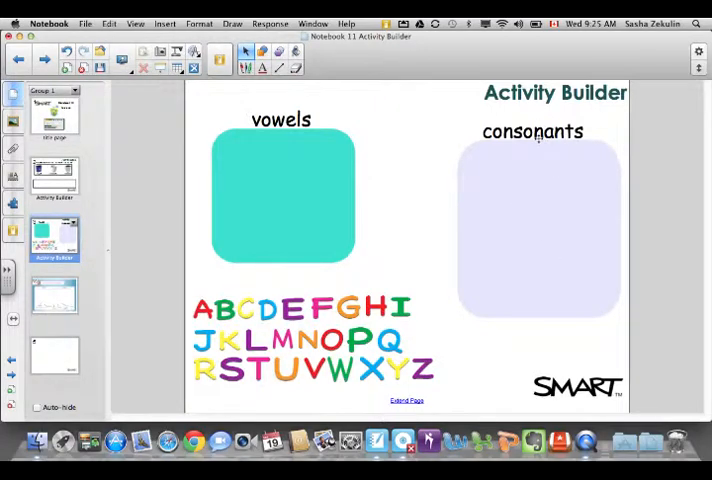
pyautogui.moveTo(200, 310); pyautogui.dragTo(242, 236)
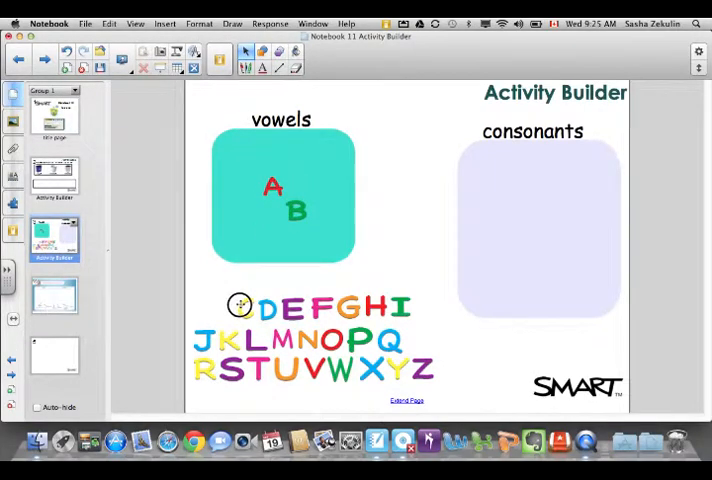
pyautogui.moveTo(236, 304); pyautogui.dragTo(488, 244)
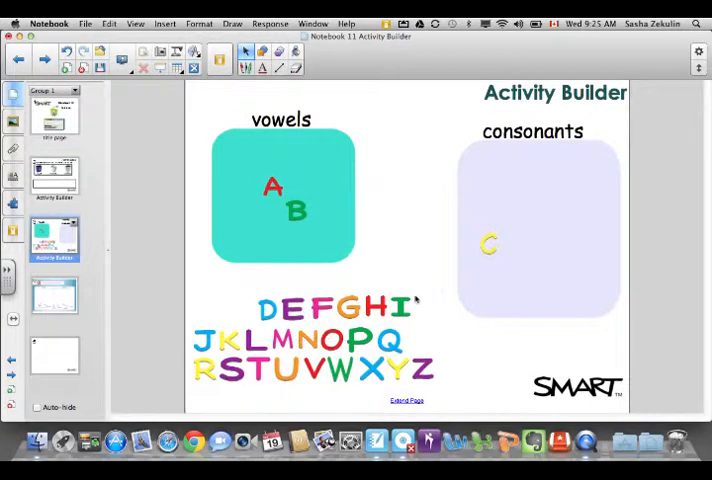
pyautogui.moveTo(404, 304); pyautogui.dragTo(538, 262)
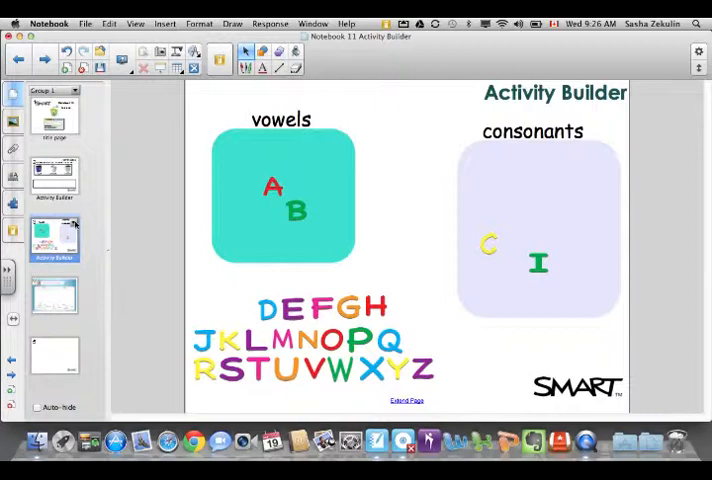
# Reset the vowels page from its thumbnail so all letters return to the alphabet tray.
pyautogui.rightClick(54, 236)
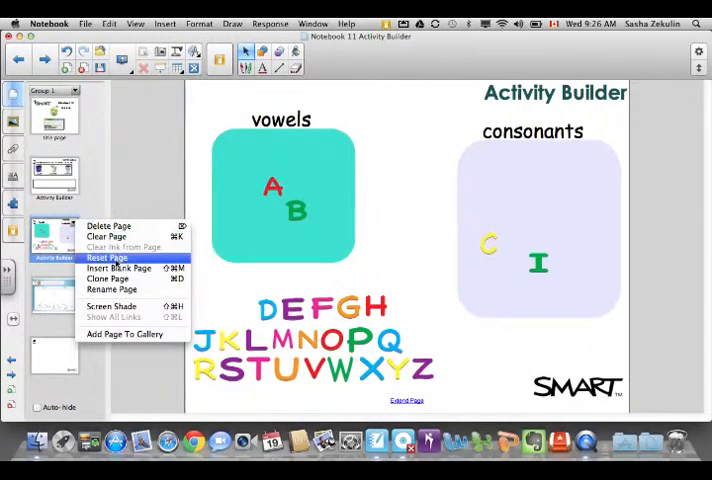
pyautogui.click(116, 264)
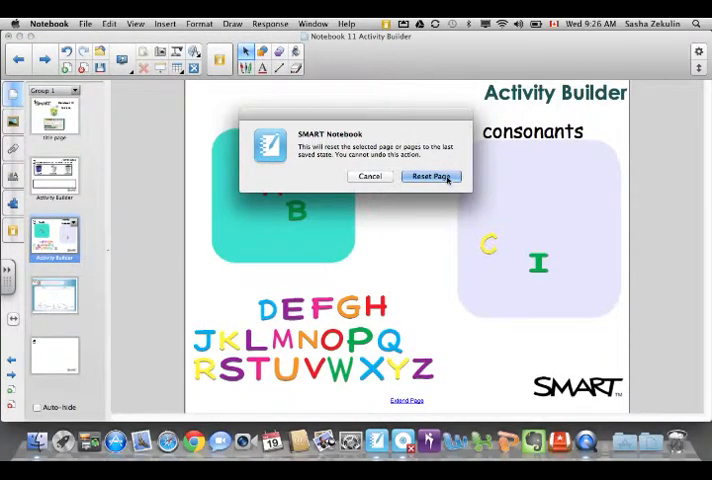
pyautogui.click(430, 176)
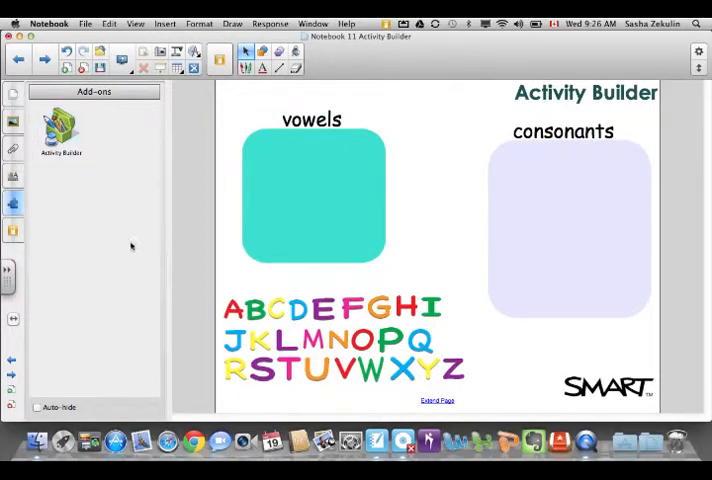
pyautogui.moveTo(72, 180)
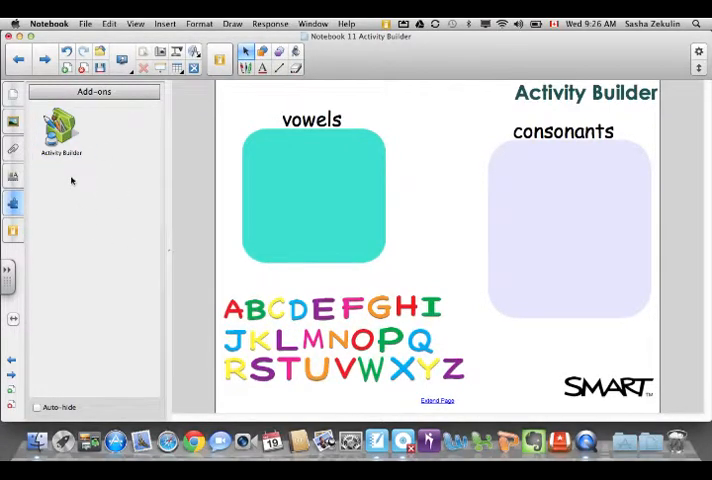
# Launch the Activity Builder add-on and select the vowels box as the activity object.
pyautogui.click(62, 130)
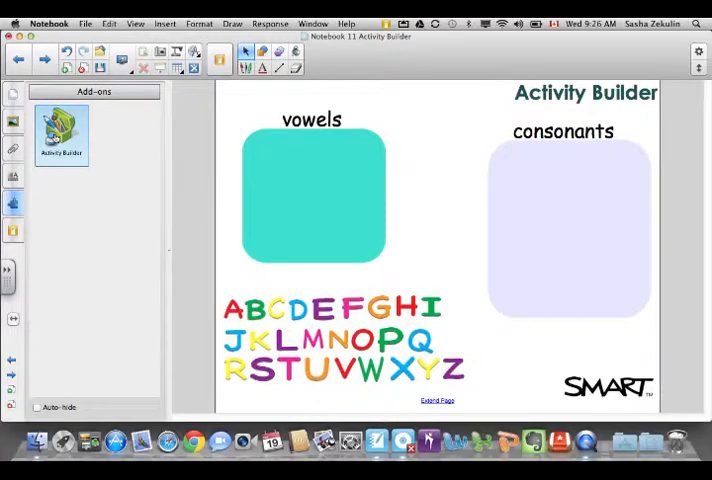
pyautogui.click(62, 132)
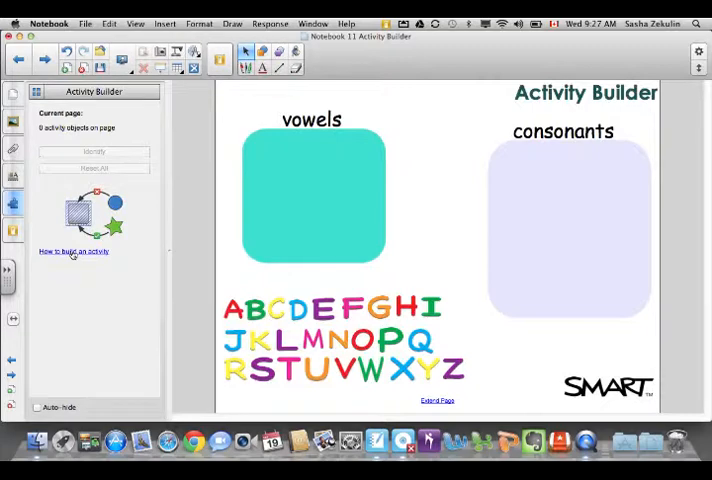
pyautogui.moveTo(128, 208)
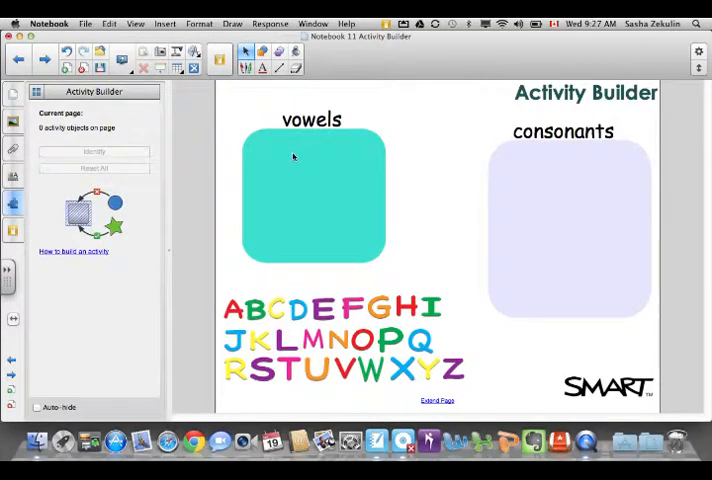
pyautogui.click(312, 196)
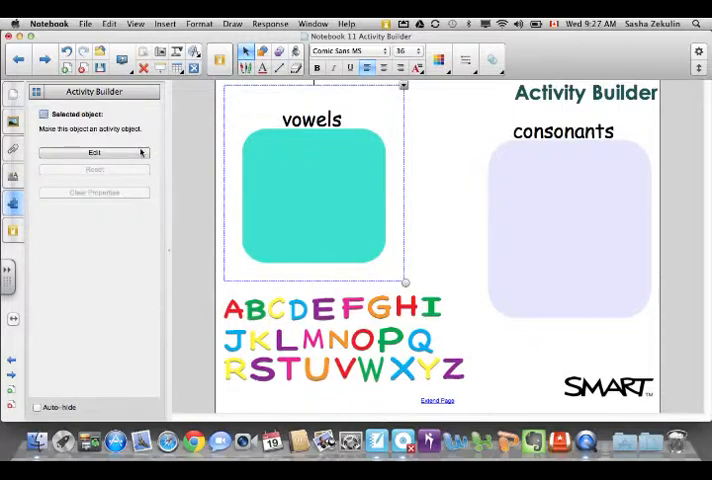
# Edit the vowels box to accept A, E, I, O, U and reject all remaining letters.
pyautogui.click(94, 152)
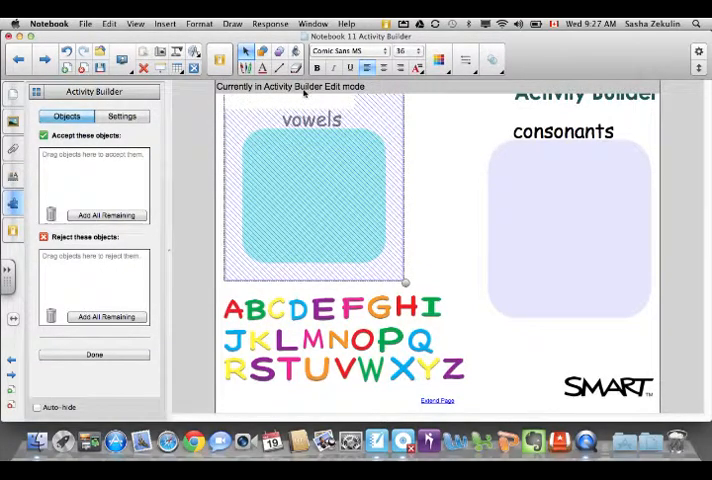
pyautogui.moveTo(348, 252)
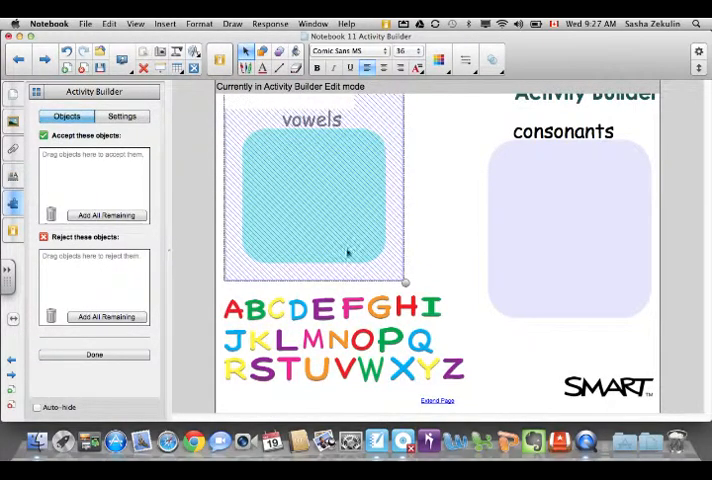
pyautogui.moveTo(272, 332)
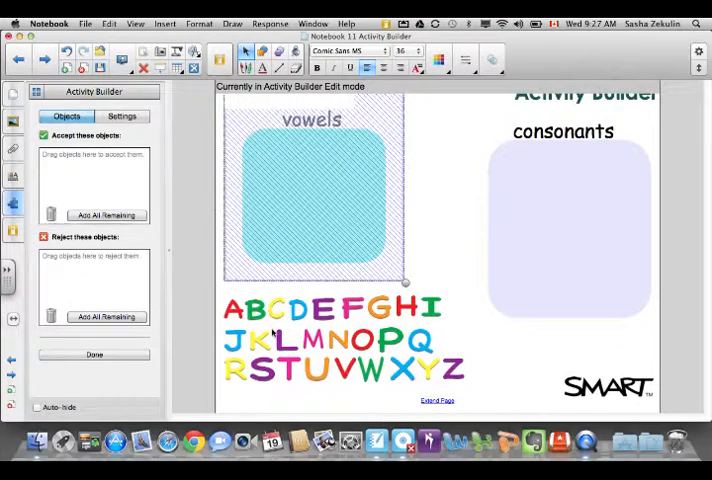
pyautogui.click(232, 308)
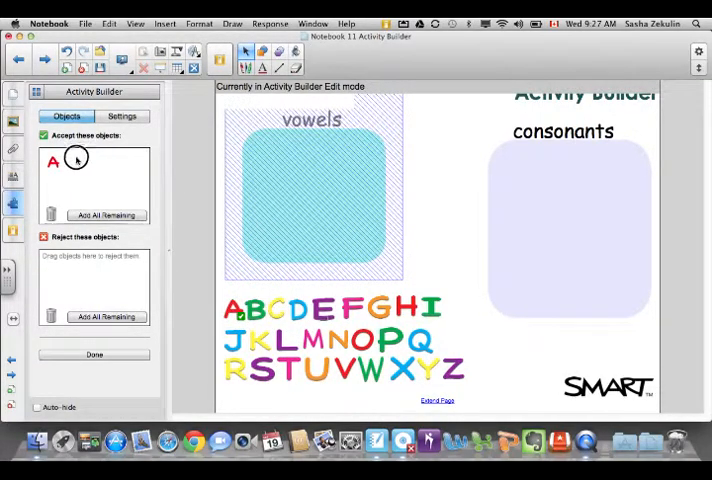
pyautogui.moveTo(328, 316); pyautogui.dragTo(76, 162)
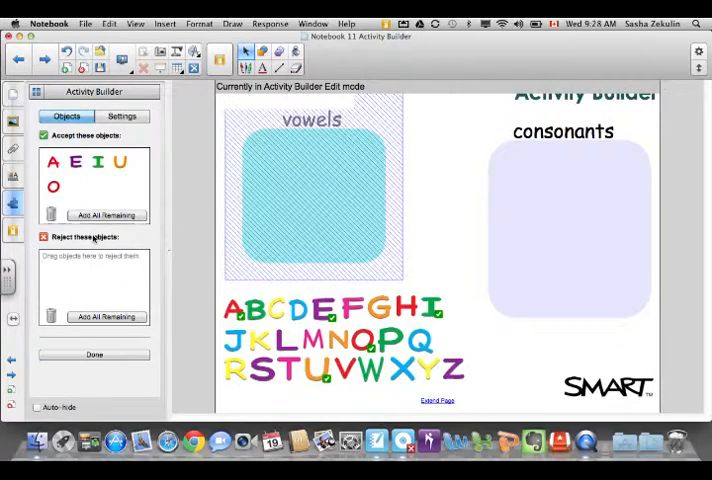
pyautogui.click(108, 316)
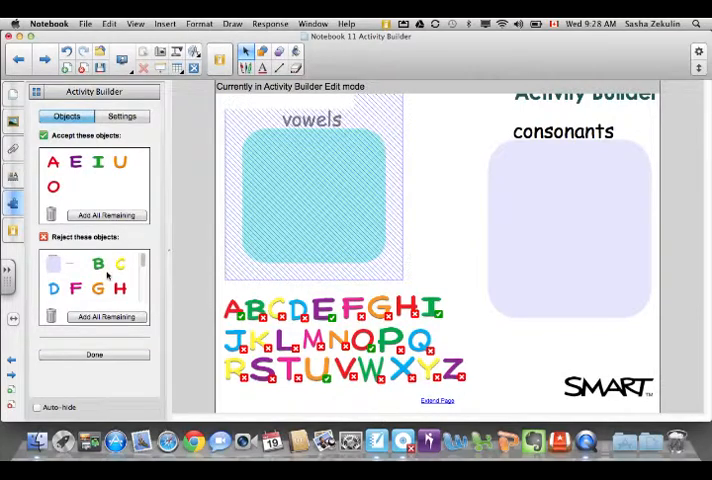
pyautogui.moveTo(448, 270)
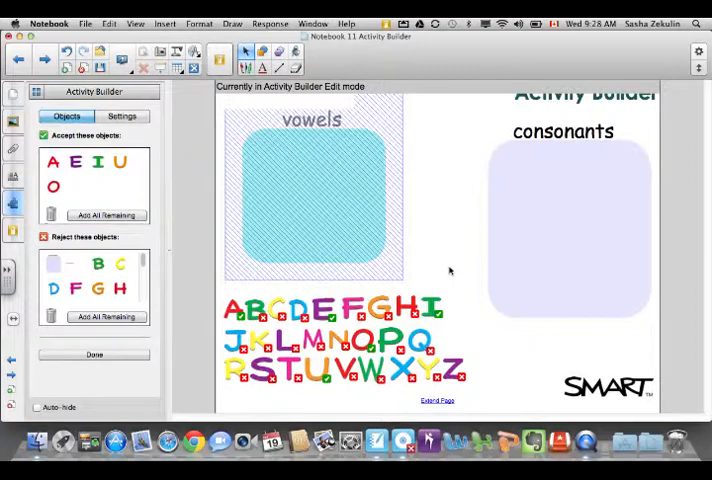
pyautogui.moveTo(356, 190)
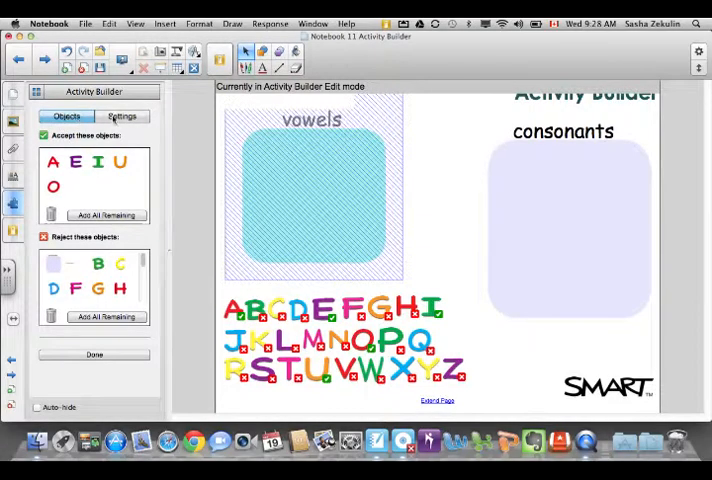
# In Settings, choose a new animation for letters the vowels box accepts.
pyautogui.click(122, 116)
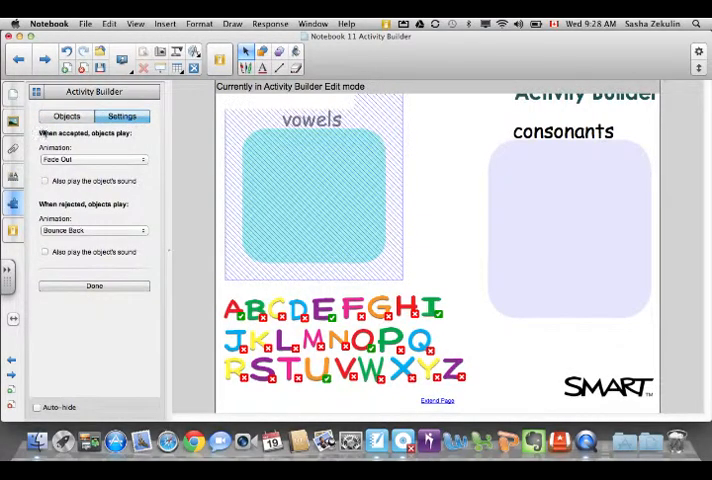
pyautogui.moveTo(160, 156)
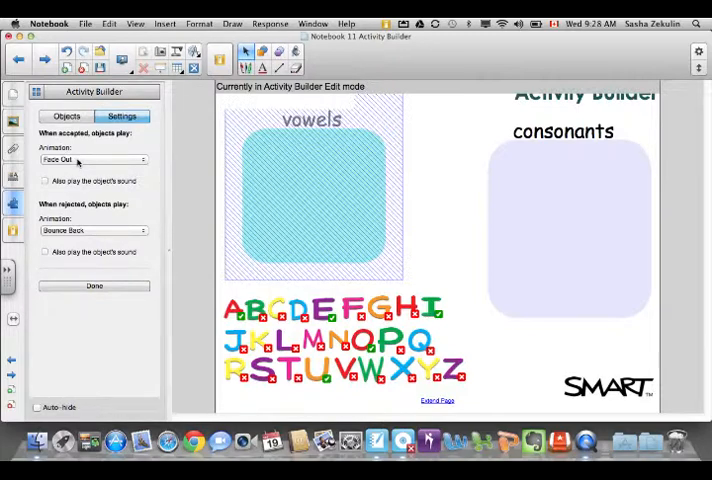
pyautogui.click(94, 160)
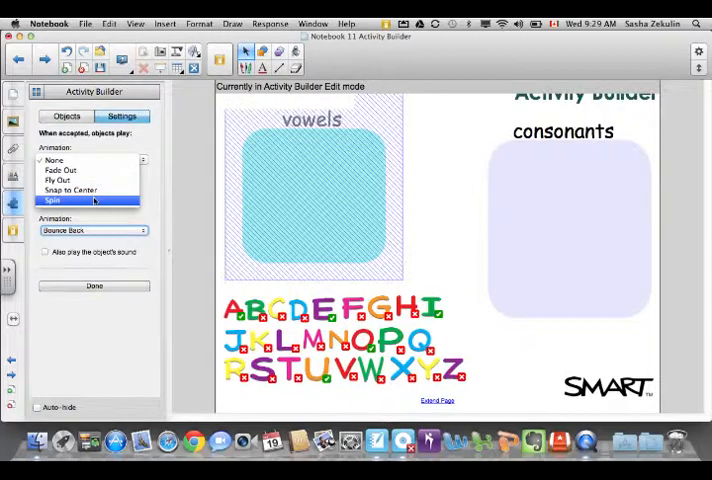
pyautogui.click(58, 180)
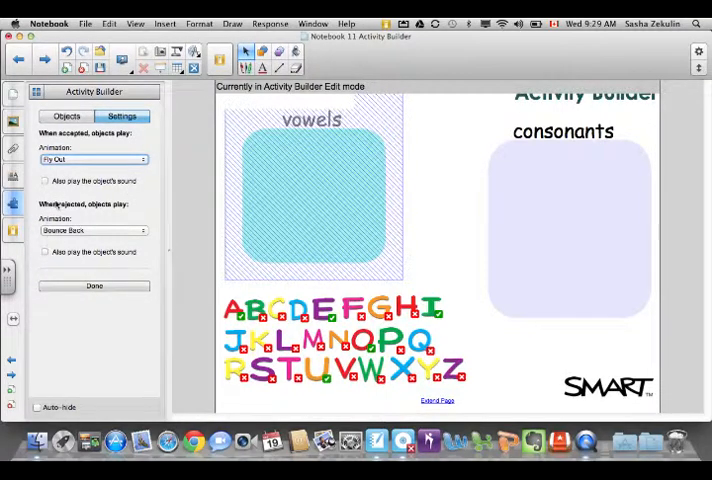
pyautogui.moveTo(64, 262)
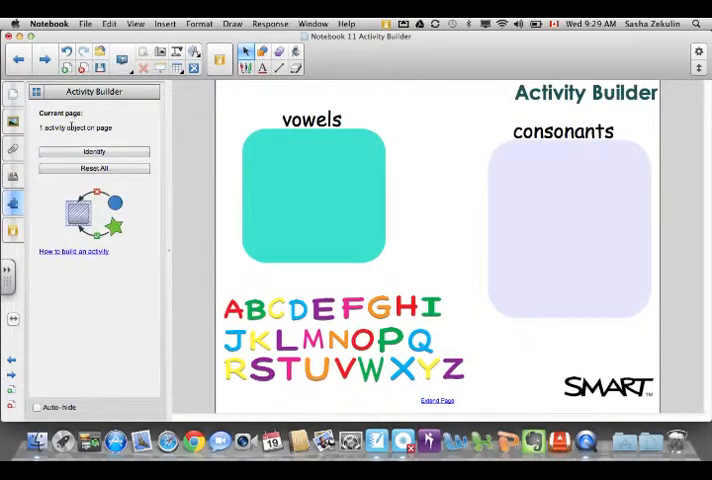
pyautogui.moveTo(534, 210)
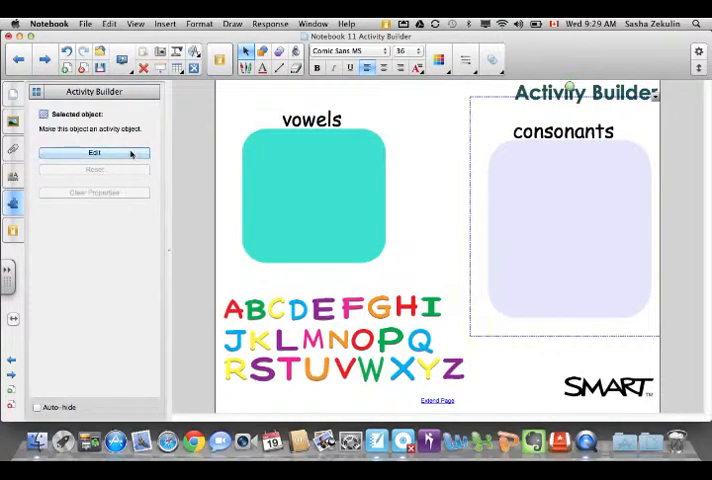
# Edit the consonants box to reject the five vowels and accept all remaining letters.
pyautogui.click(94, 152)
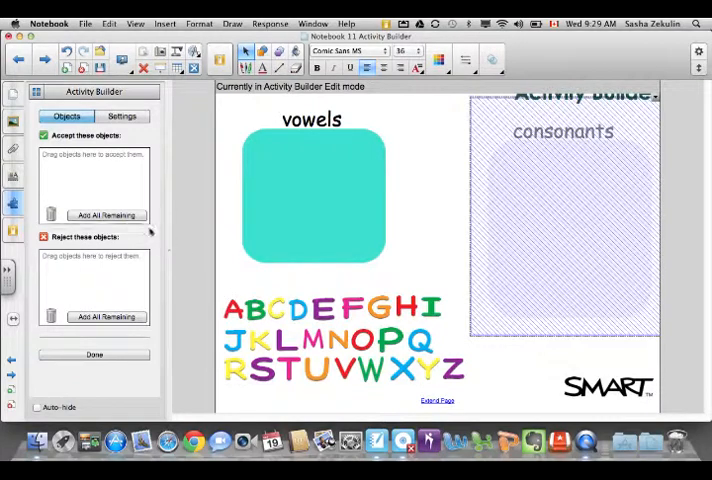
pyautogui.click(234, 308)
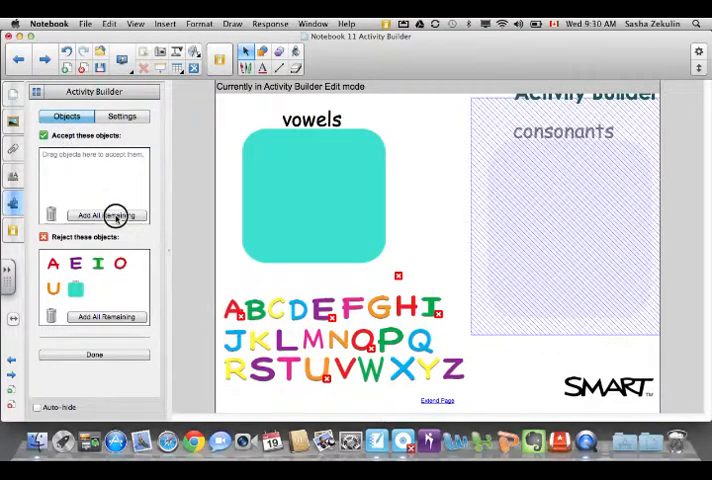
pyautogui.click(106, 216)
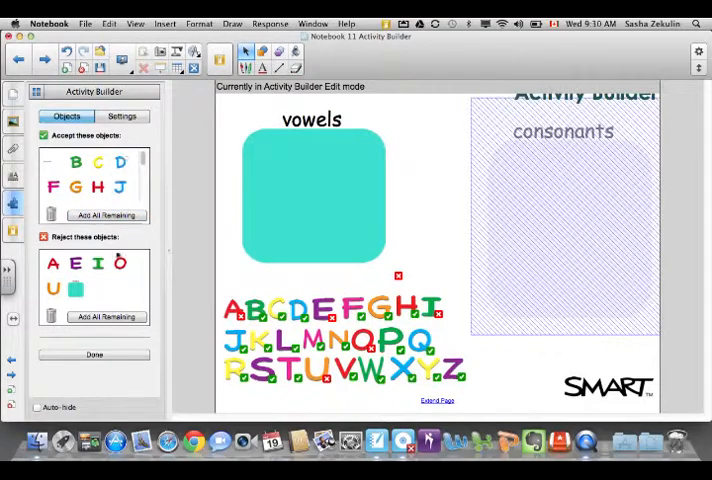
# Pick an accepted-letter animation for the consonants box and finish with Done.
pyautogui.click(120, 116)
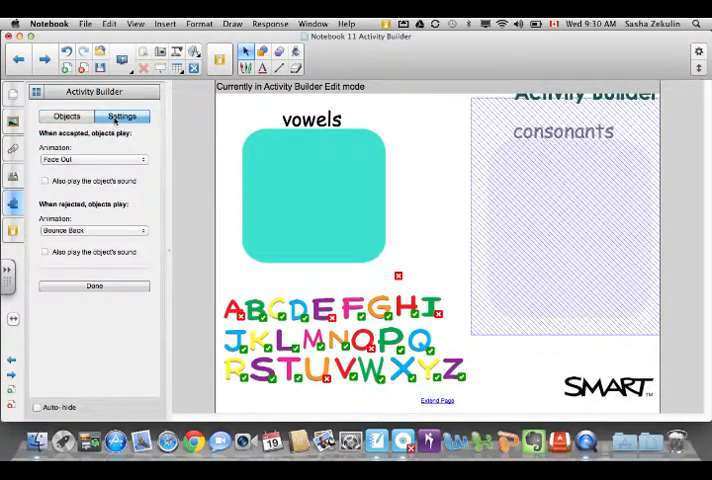
pyautogui.click(94, 160)
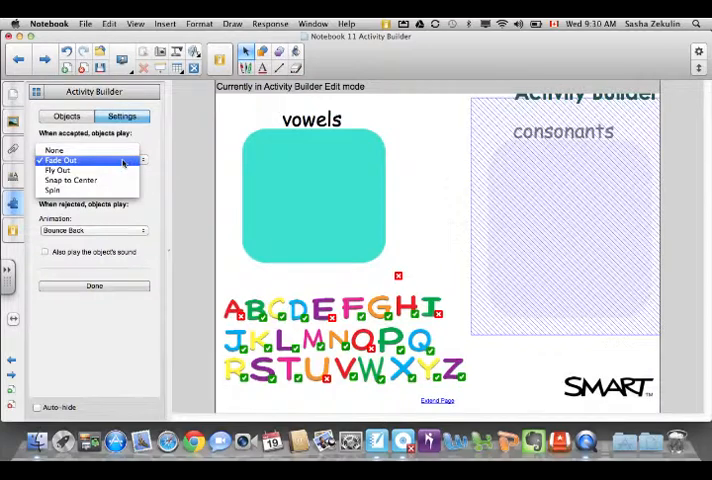
pyautogui.click(56, 168)
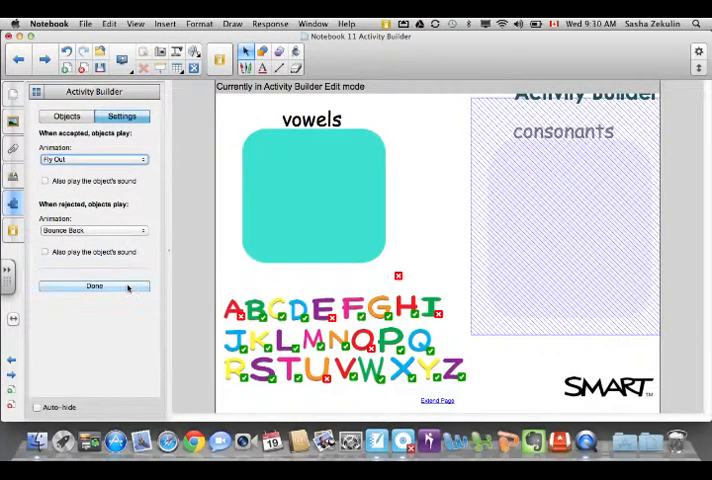
pyautogui.click(94, 286)
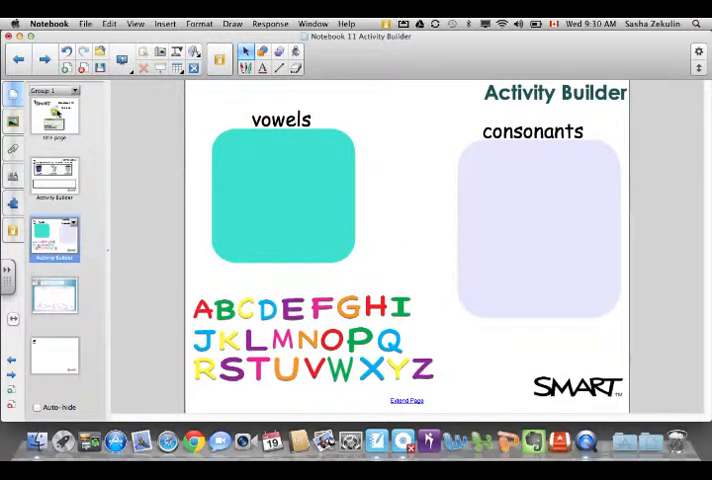
# Test the activity full screen, dropping A, E, I on vowels and B, D on consonants.
pyautogui.click(130, 68)
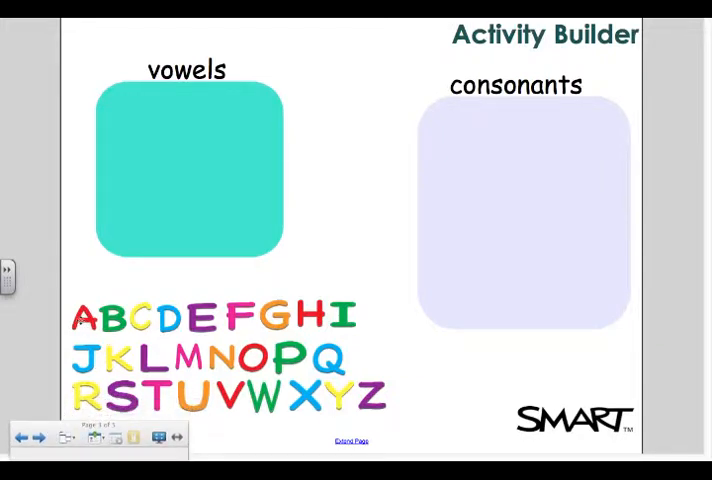
pyautogui.moveTo(86, 316); pyautogui.dragTo(188, 162)
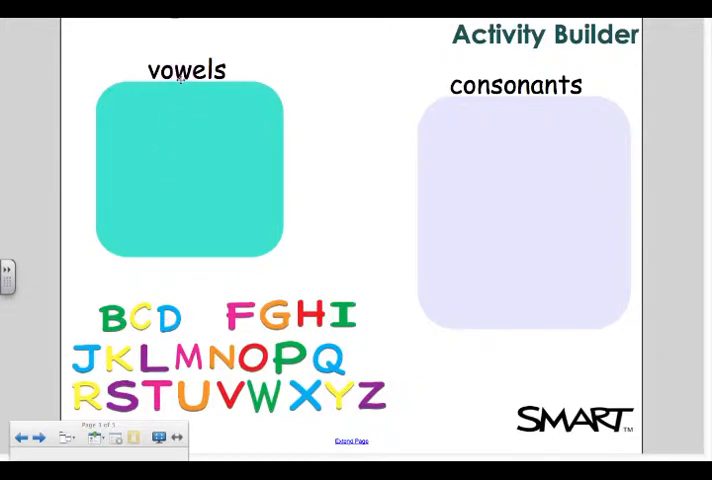
pyautogui.moveTo(108, 318); pyautogui.dragTo(488, 196)
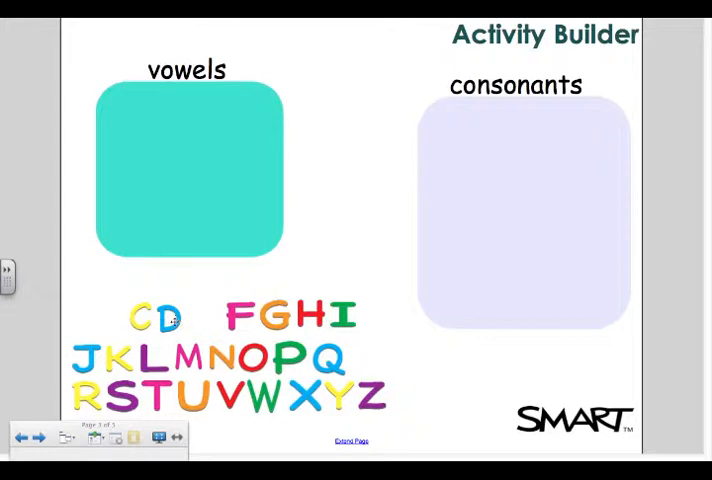
pyautogui.moveTo(172, 318); pyautogui.dragTo(480, 220)
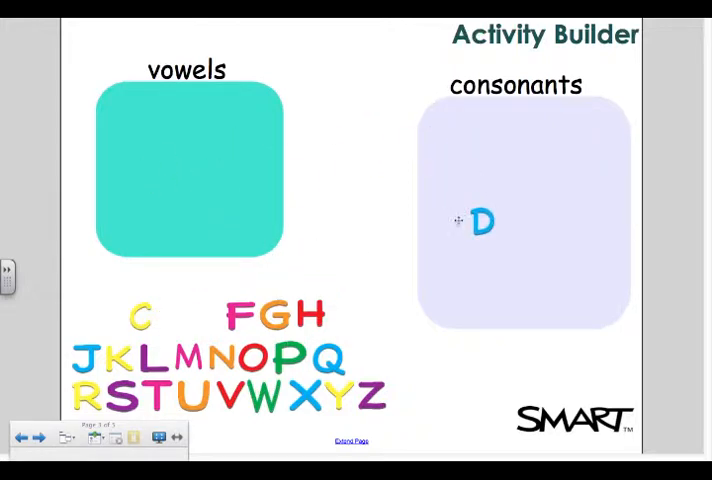
pyautogui.moveTo(480, 220); pyautogui.dragTo(508, 158)
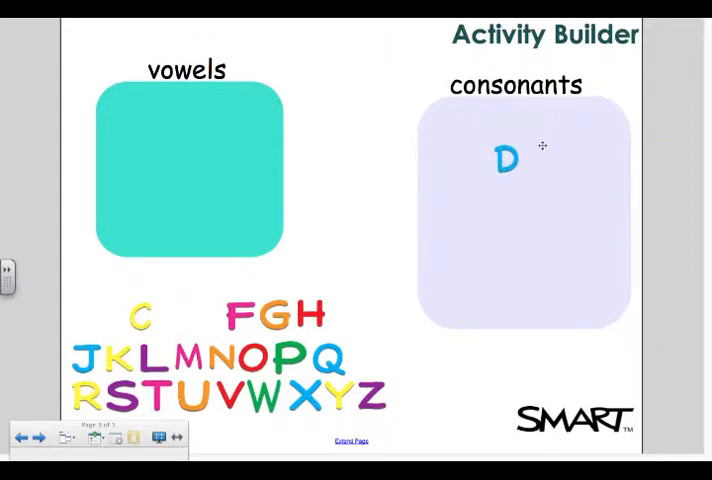
pyautogui.moveTo(508, 160); pyautogui.dragTo(380, 308)
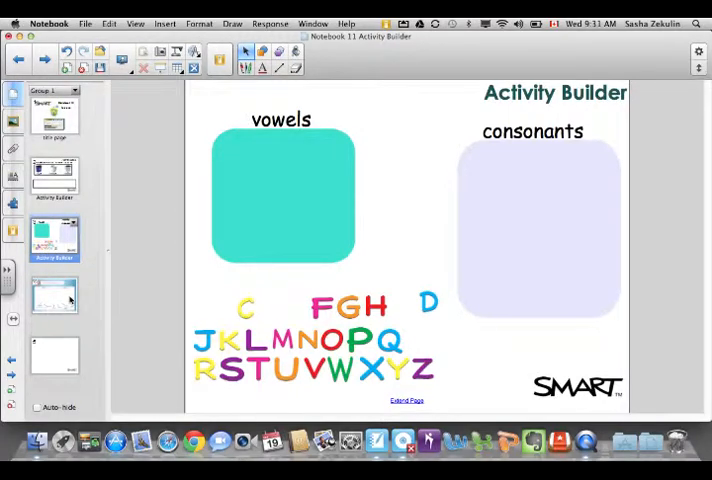
# Expand the Gallery's Lesson Activity Examples and Activity Builder Notebook Files and Pages templates.
pyautogui.click(54, 296)
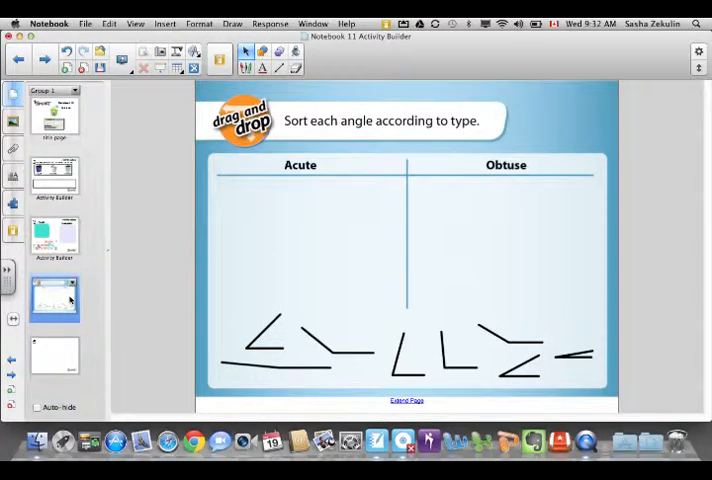
pyautogui.moveTo(16, 92)
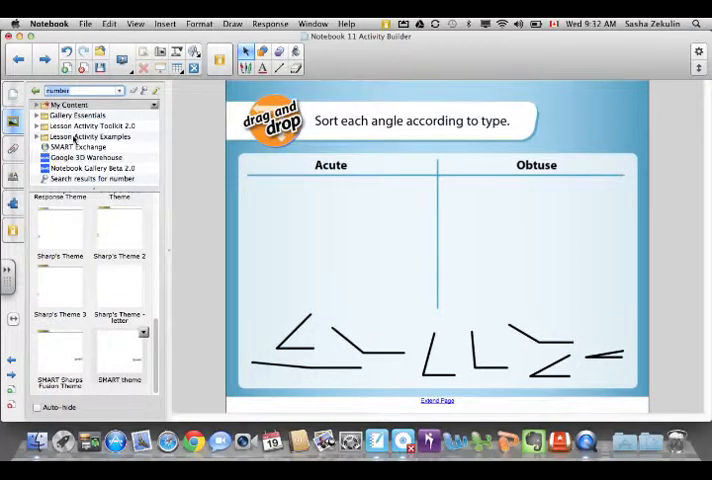
pyautogui.click(92, 136)
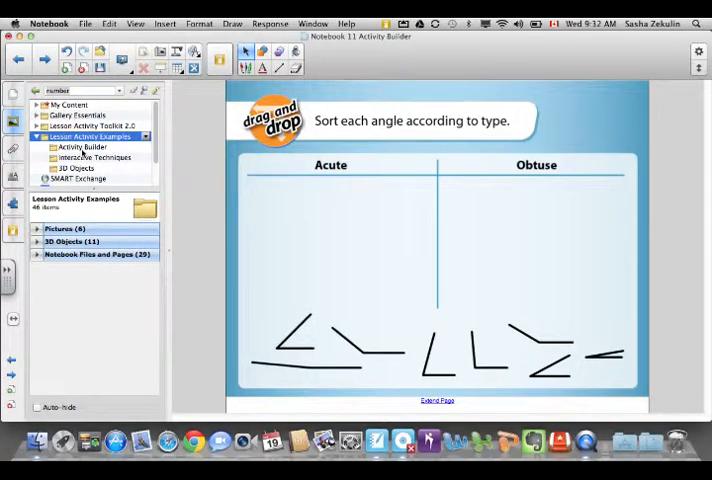
pyautogui.moveTo(88, 152)
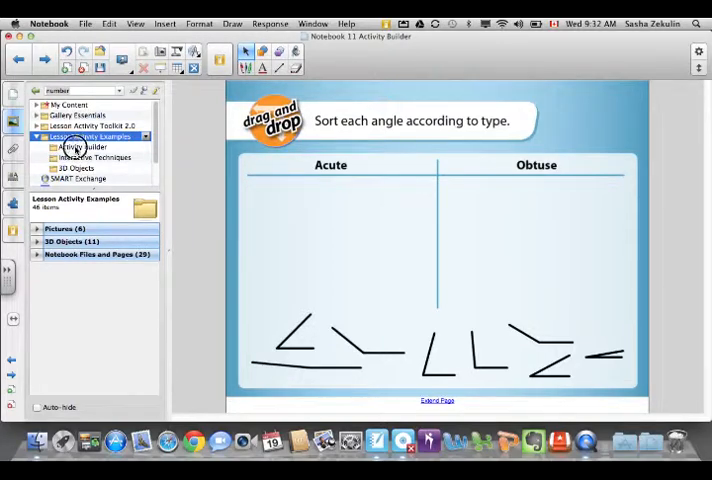
pyautogui.click(84, 148)
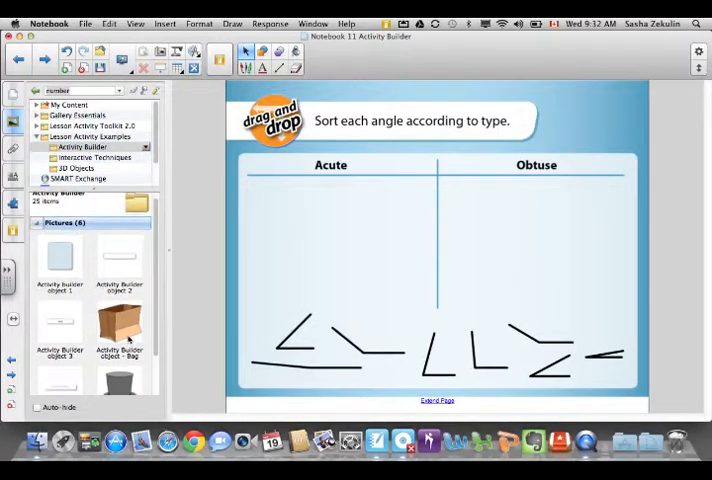
pyautogui.scroll(-3)
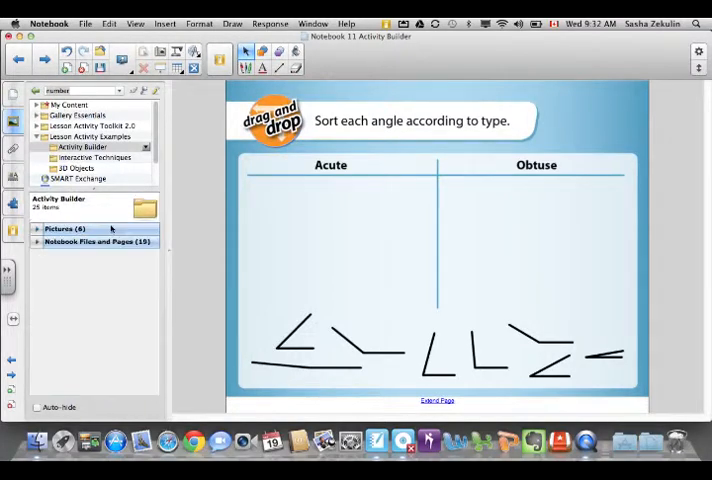
pyautogui.click(90, 240)
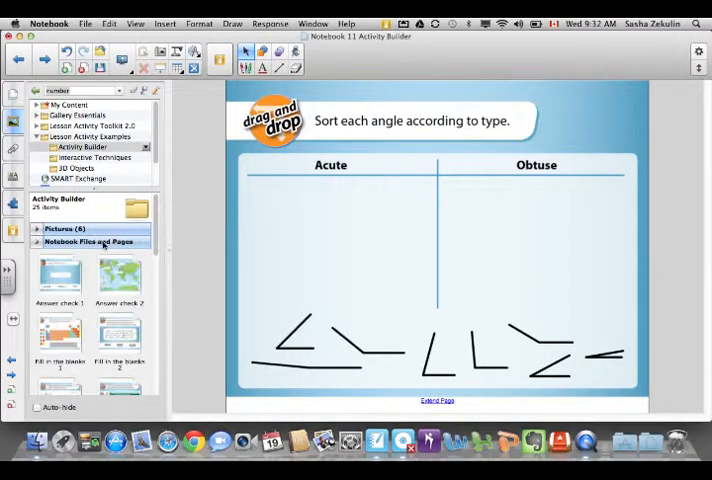
pyautogui.moveTo(184, 296)
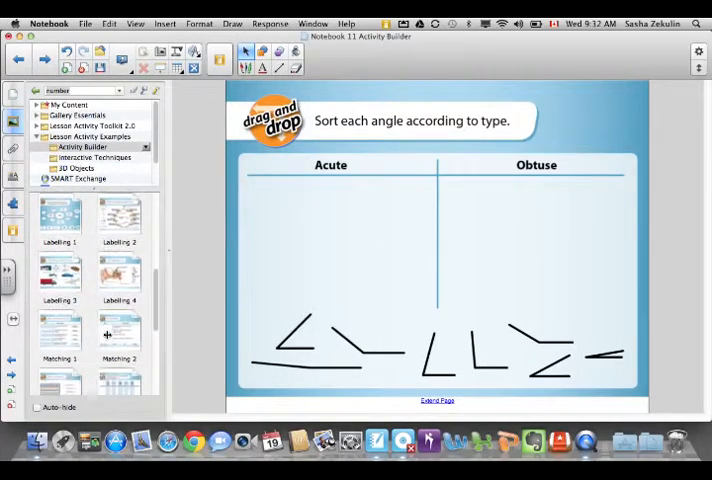
# Scroll through the template pages and expand the Interactive Techniques collection.
pyautogui.scroll(-3)
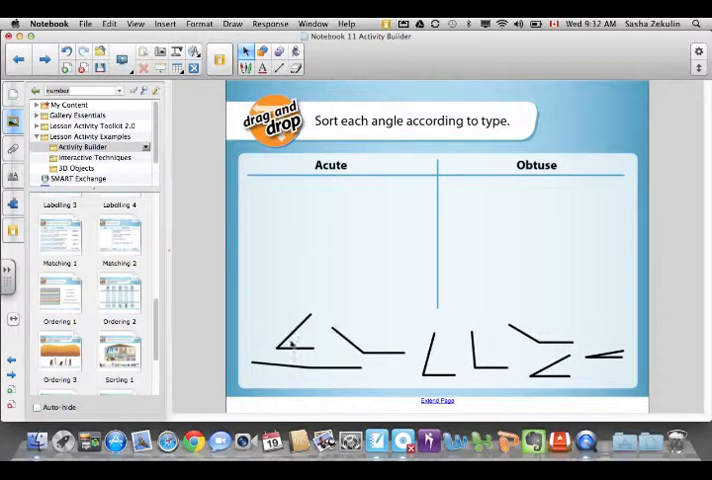
pyautogui.moveTo(220, 292)
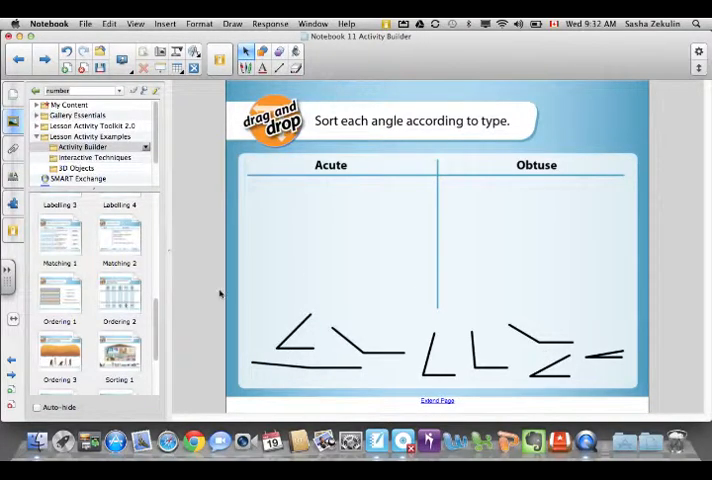
pyautogui.scroll(-3)
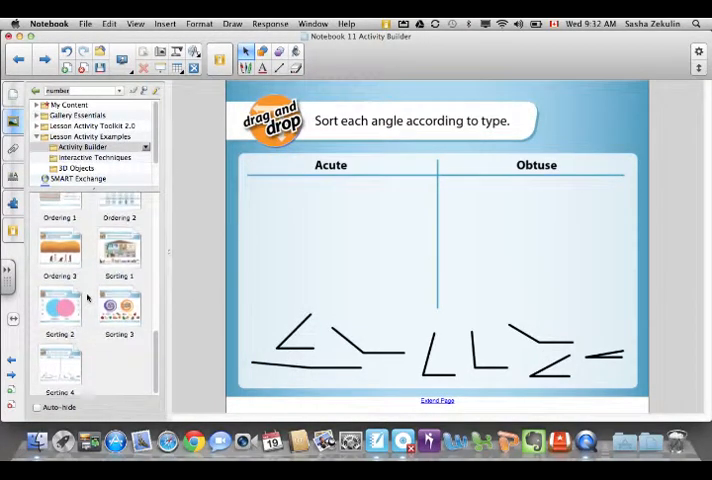
pyautogui.scroll(3)
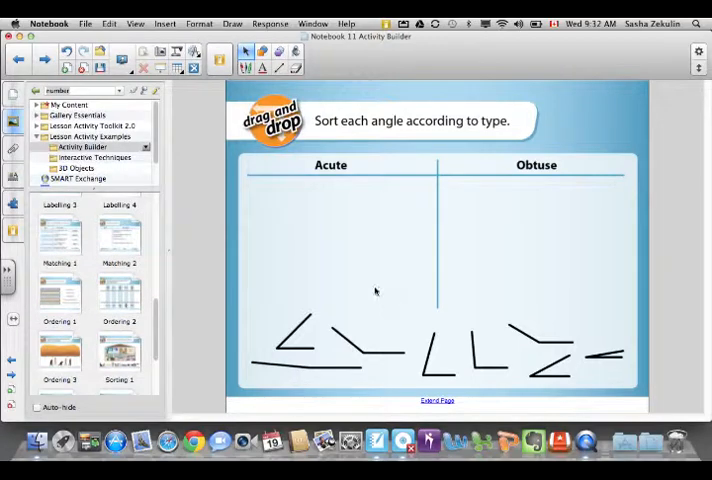
pyautogui.scroll(3)
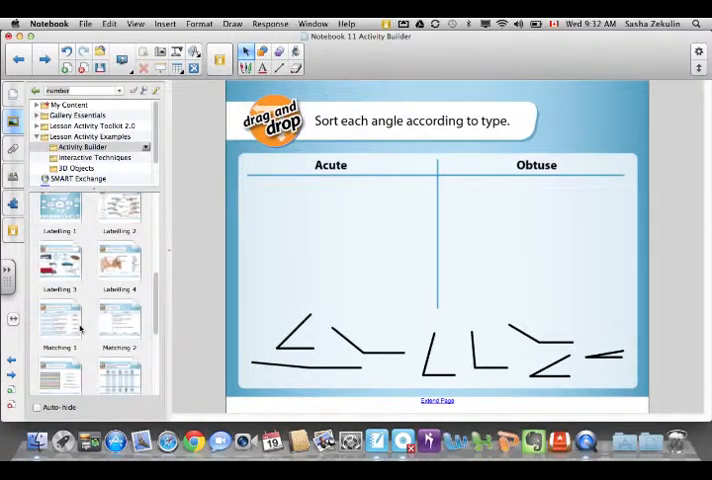
pyautogui.scroll(3)
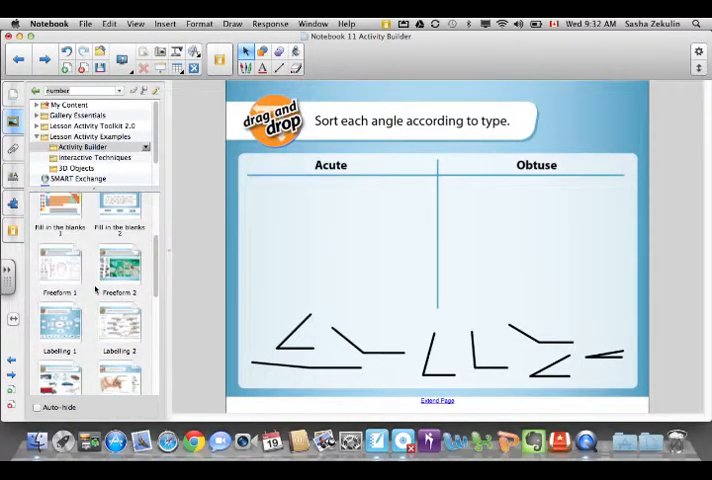
pyautogui.scroll(3)
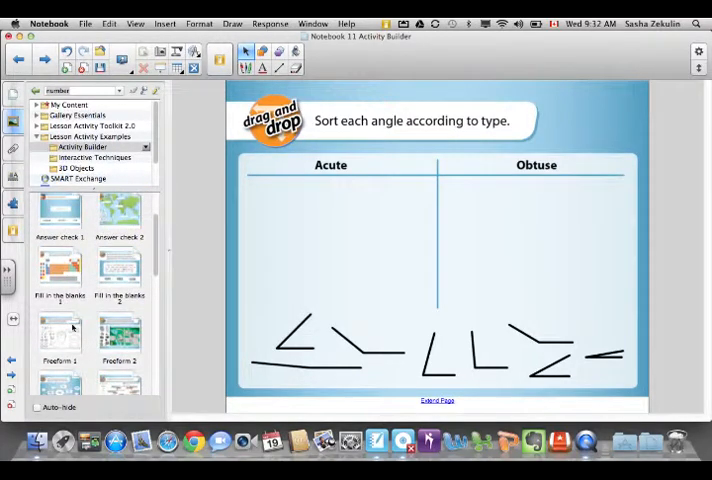
pyautogui.scroll(-3)
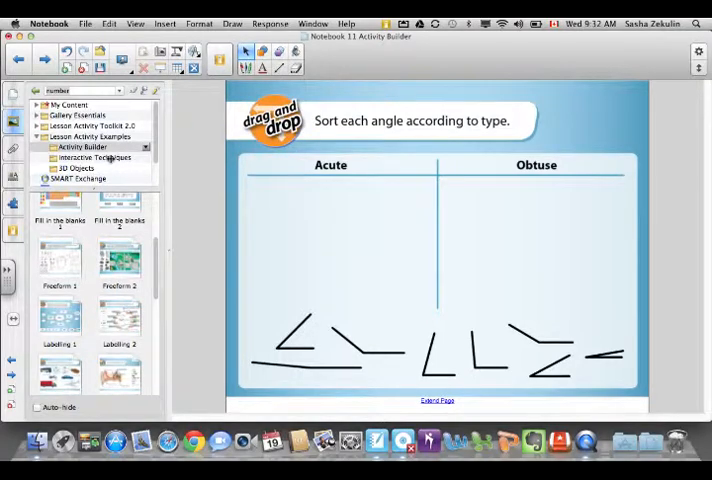
pyautogui.click(96, 156)
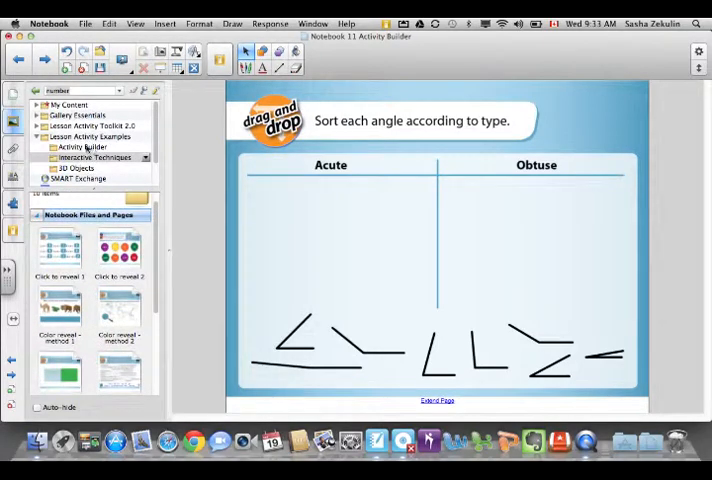
# Drag two angle shapes from the template into the Obtuse and Acute columns.
pyautogui.click(90, 136)
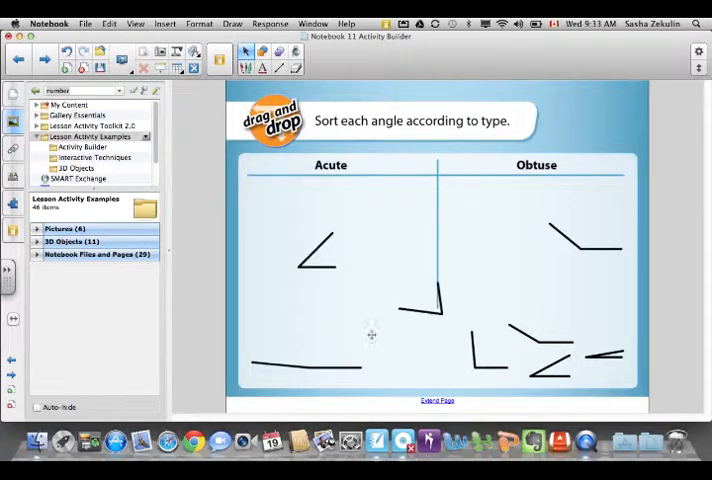
pyautogui.moveTo(420, 304); pyautogui.dragTo(348, 372)
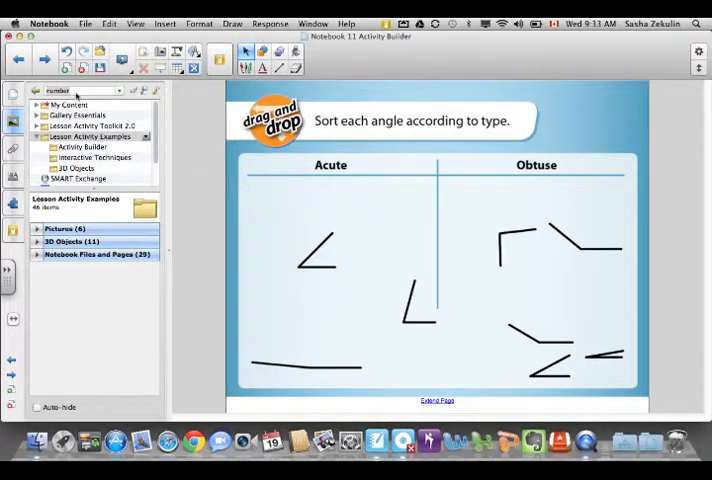
pyautogui.moveTo(524, 240); pyautogui.dragTo(520, 256)
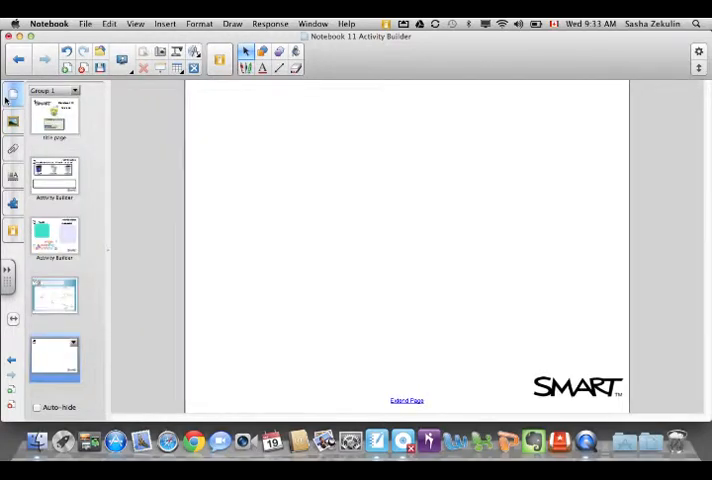
pyautogui.moveTo(12, 196)
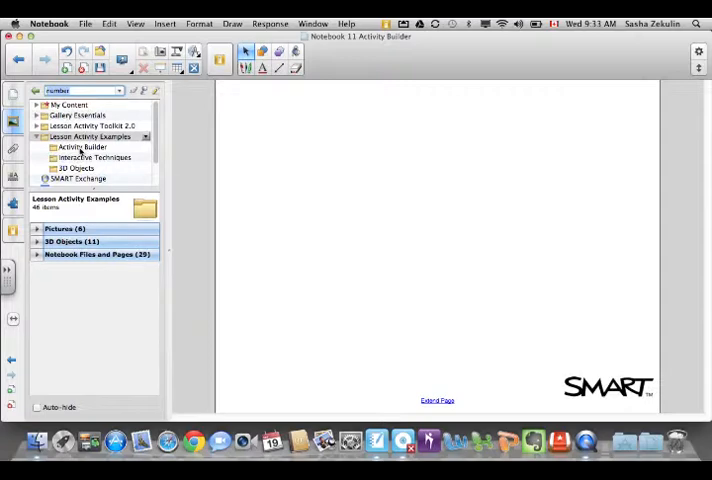
# Place a blue rounded box from Activity Builder's Pictures onto the blank page.
pyautogui.click(82, 148)
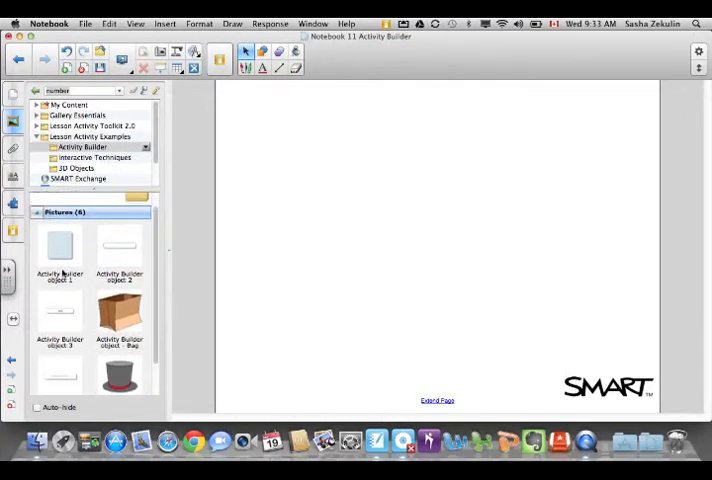
pyautogui.moveTo(58, 250); pyautogui.dragTo(296, 224)
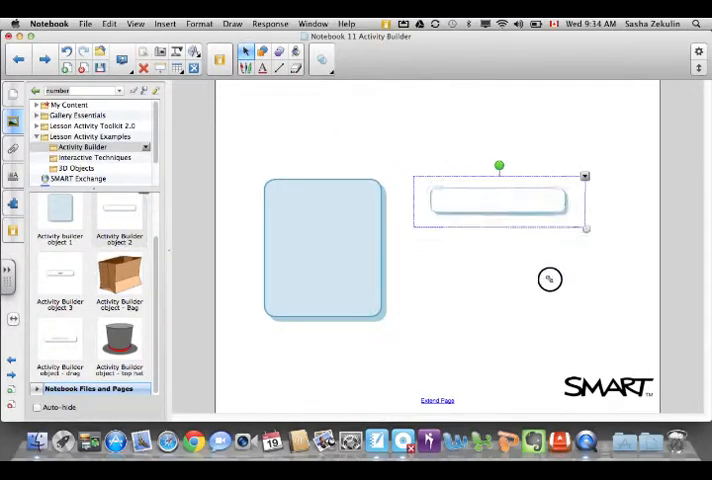
# Enlarge the white box, label the blue box 'odd' and the white box 'even'.
pyautogui.moveTo(584, 228); pyautogui.dragTo(596, 390)
pyautogui.write('odd')
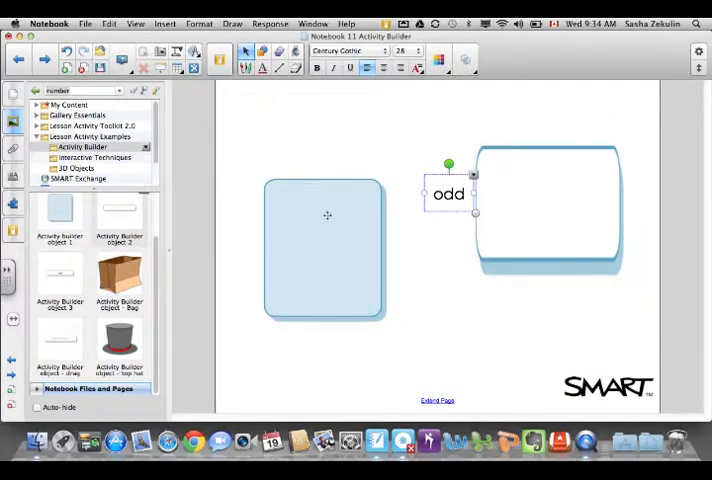
pyautogui.moveTo(448, 194); pyautogui.dragTo(348, 156)
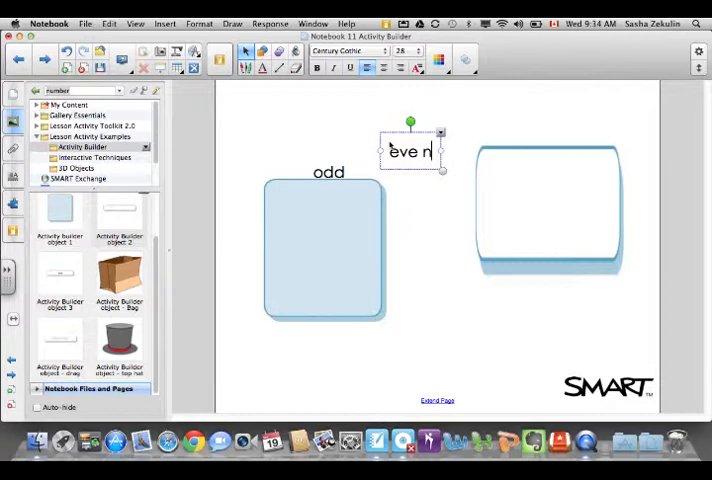
pyautogui.write('even')
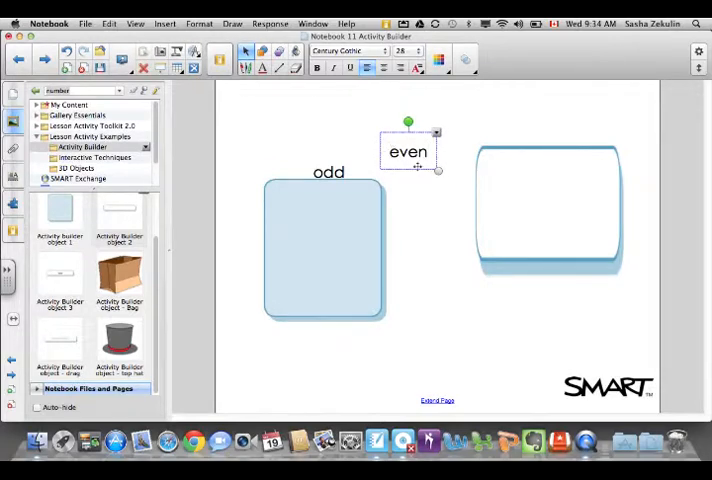
pyautogui.moveTo(408, 150); pyautogui.dragTo(550, 140)
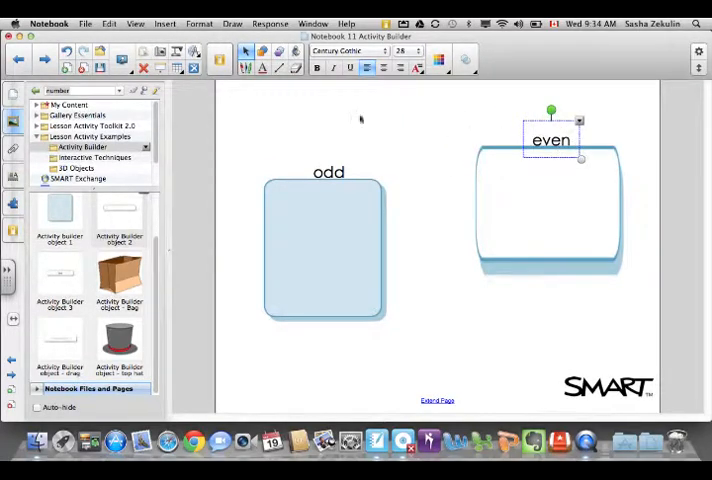
pyautogui.click(146, 90)
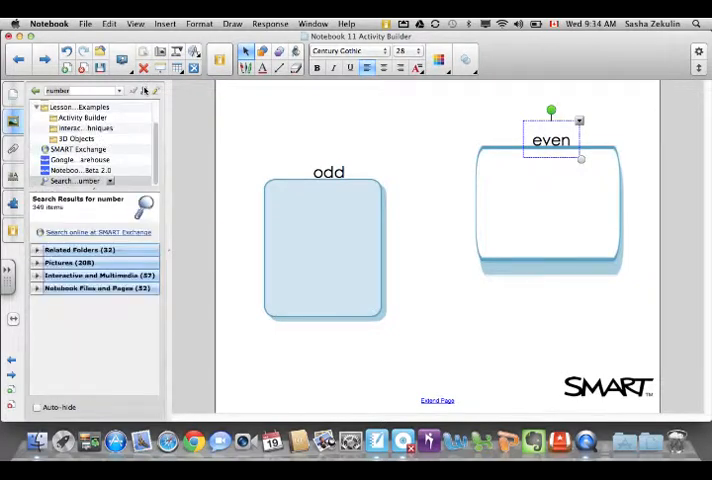
# Expand Mathematics > Counting pictures and drag a coloured numeral onto the page.
pyautogui.click(80, 250)
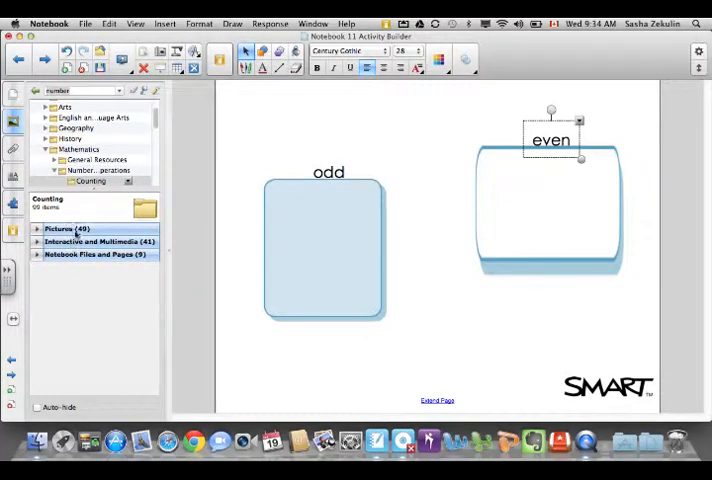
pyautogui.click(68, 228)
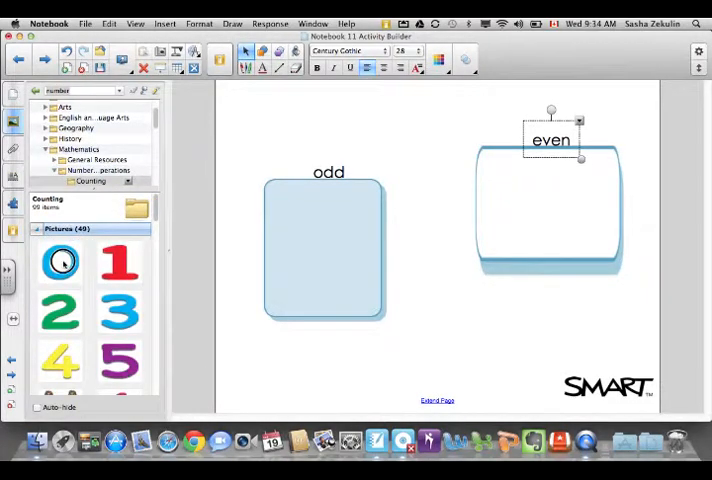
pyautogui.moveTo(60, 262); pyautogui.dragTo(264, 328)
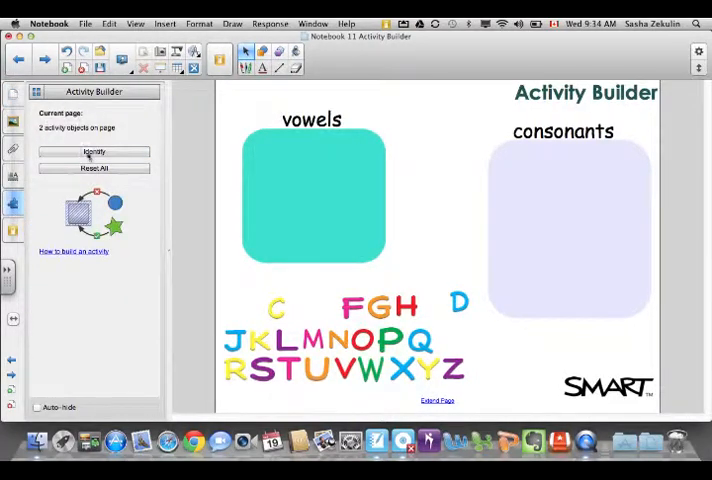
# Use Reset All to return every letter to the alphabet rows, emptying both boxes.
pyautogui.click(94, 168)
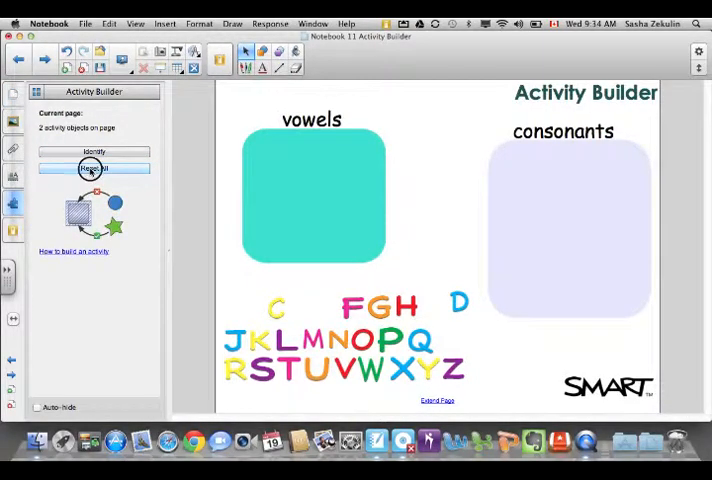
pyautogui.click(94, 168)
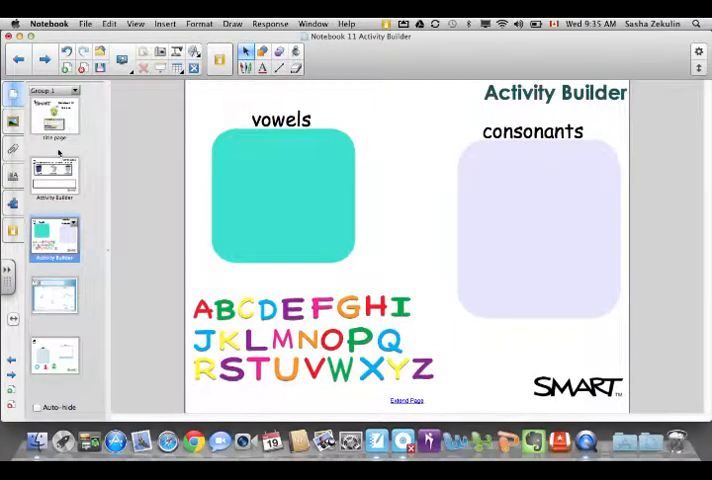
pyautogui.moveTo(414, 328)
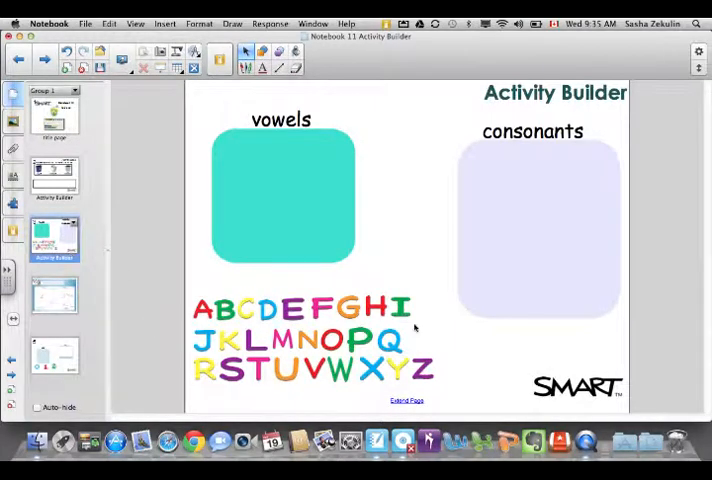